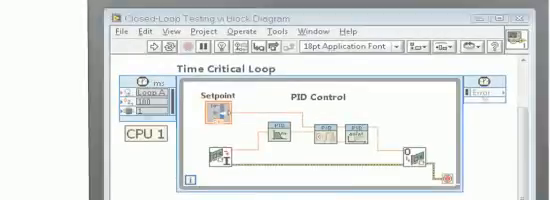
pyautogui.scroll(-3)
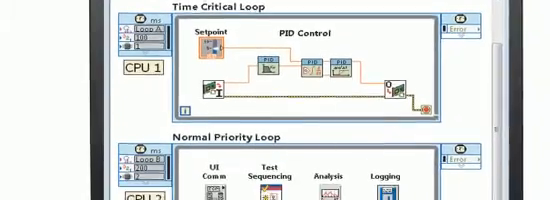